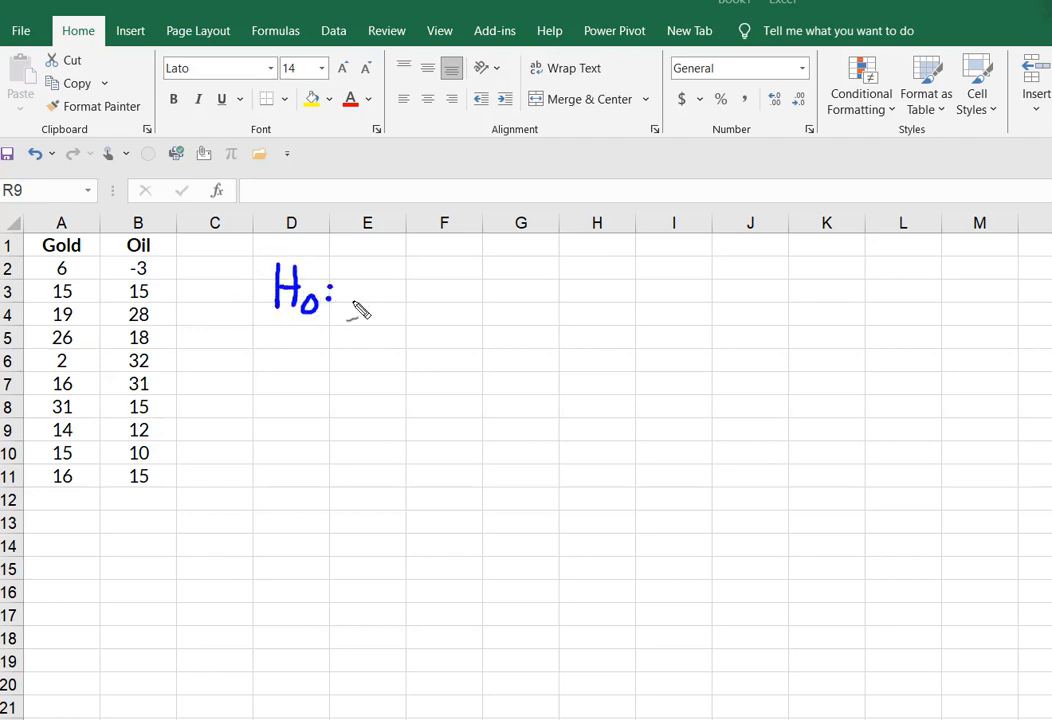
Review the Gold and Oil return data and notes on the worksheet.
left_click_drag(350, 280, 410, 310)
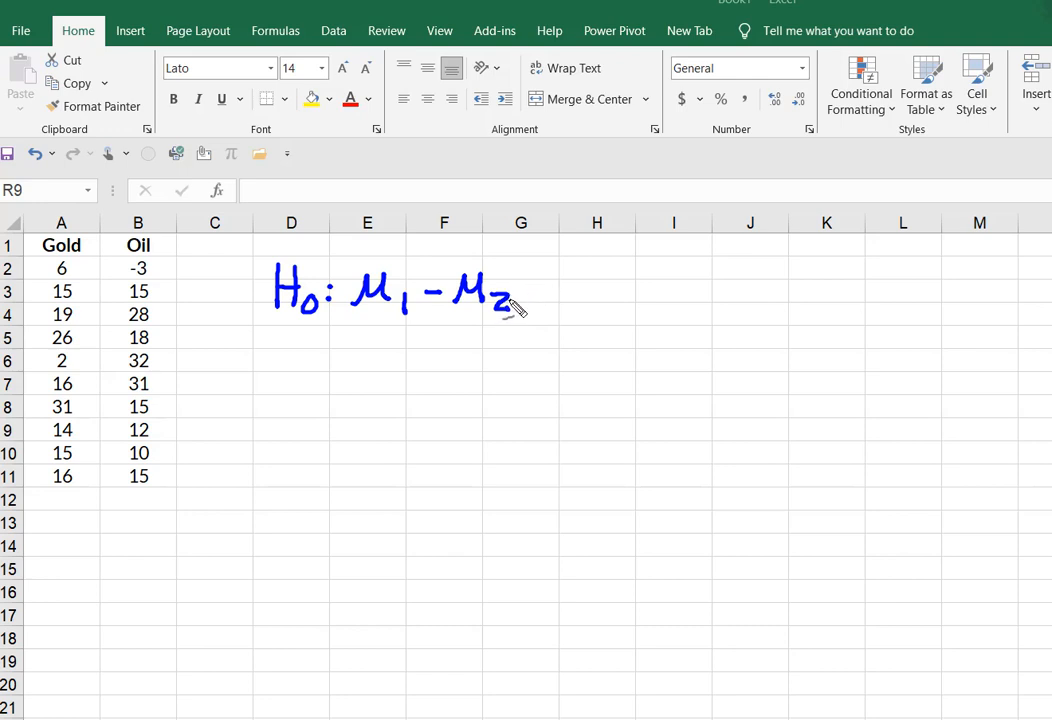
left_click_drag(524, 296, 548, 296)
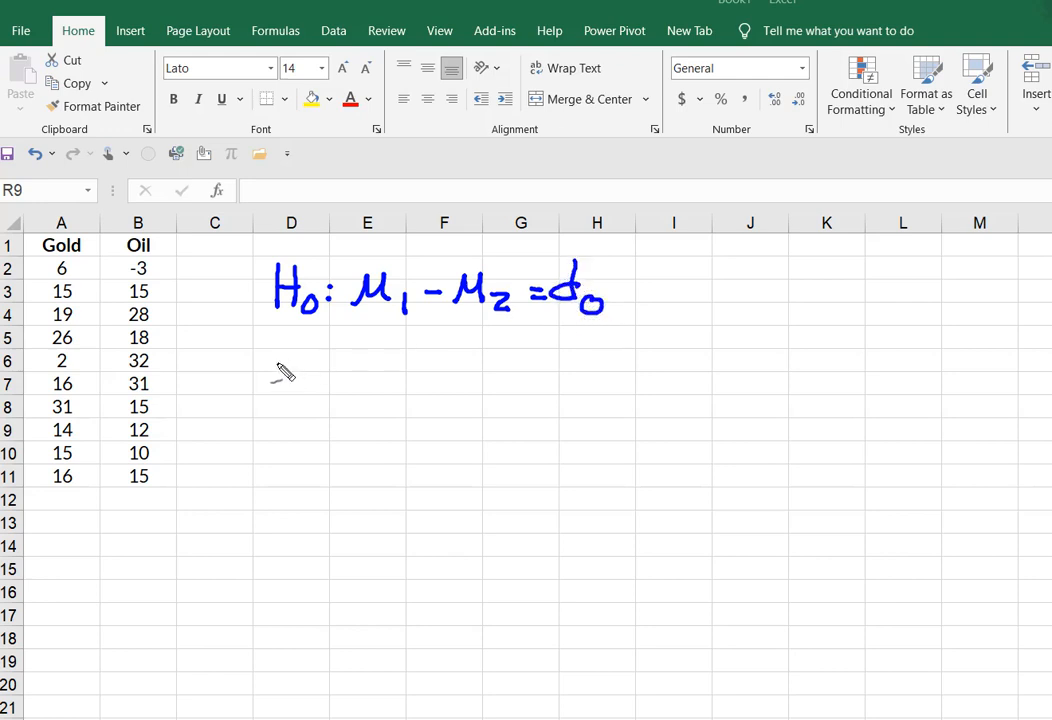
left_click_drag(280, 350, 300, 384)
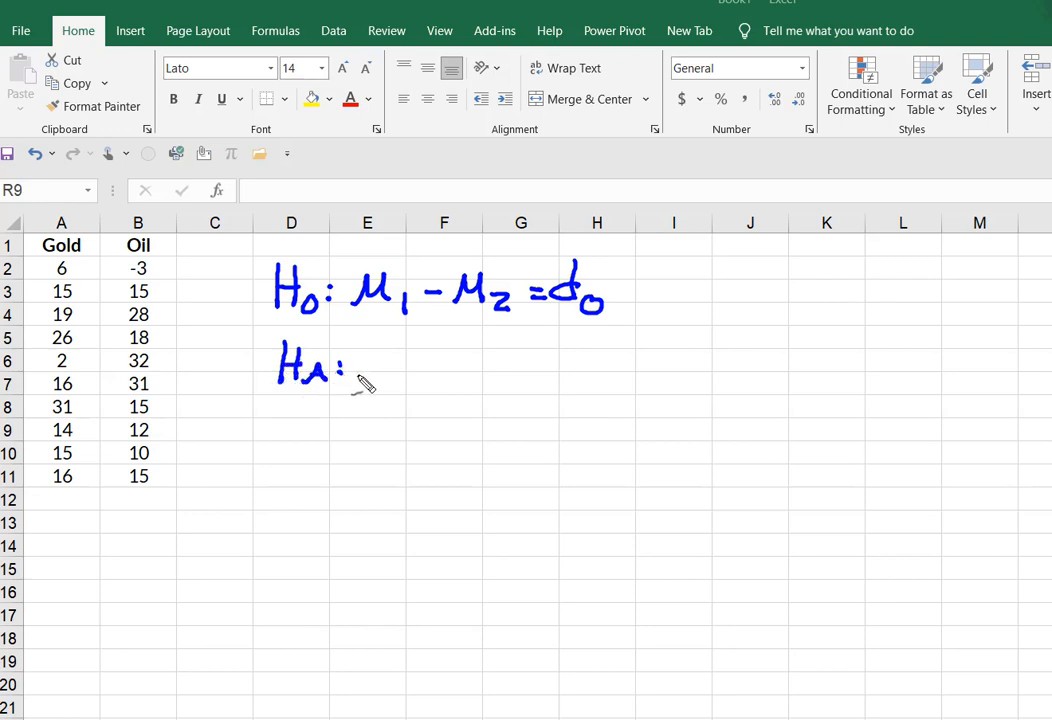
left_click_drag(364, 370, 440, 376)
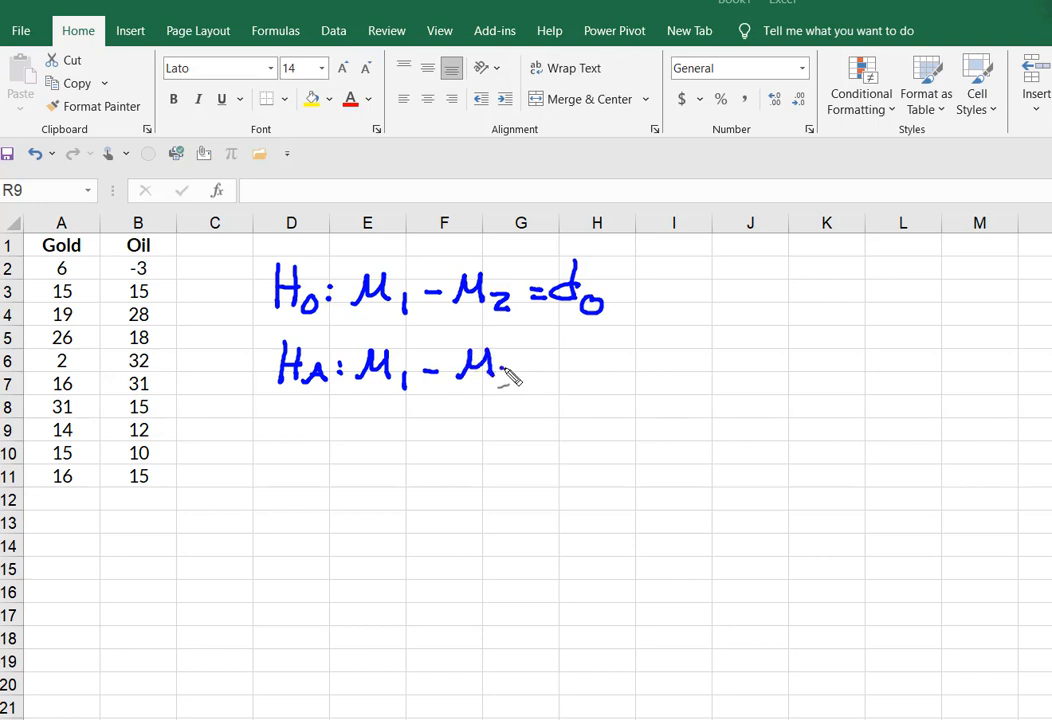
left_click_drag(490, 370, 540, 376)
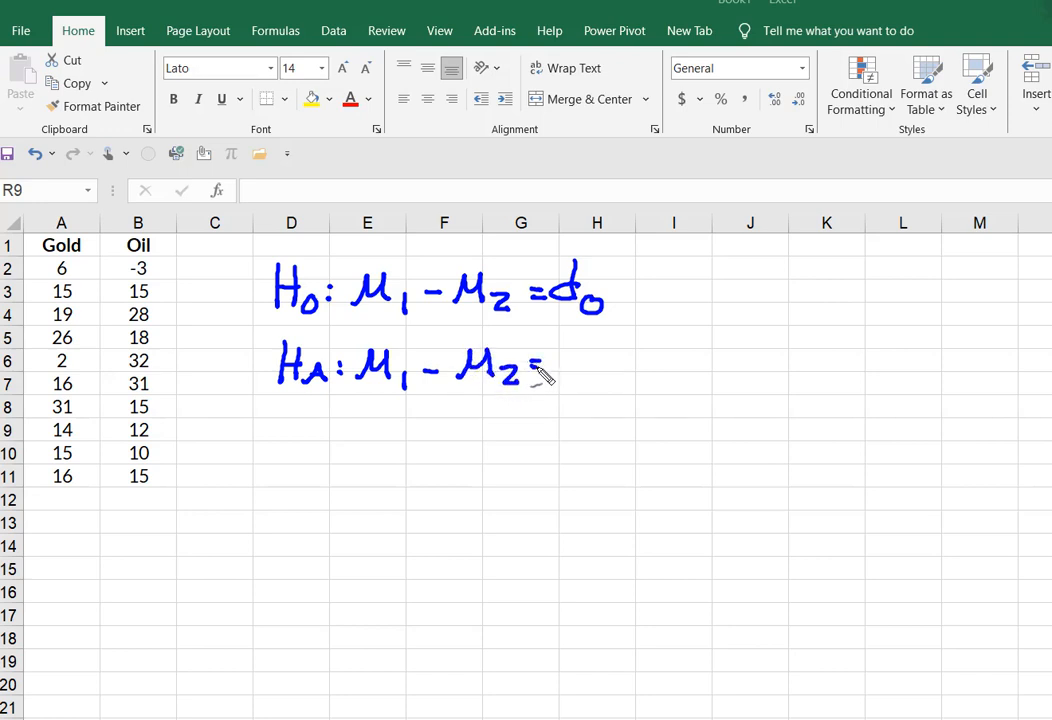
left_click_drag(536, 368, 580, 370)
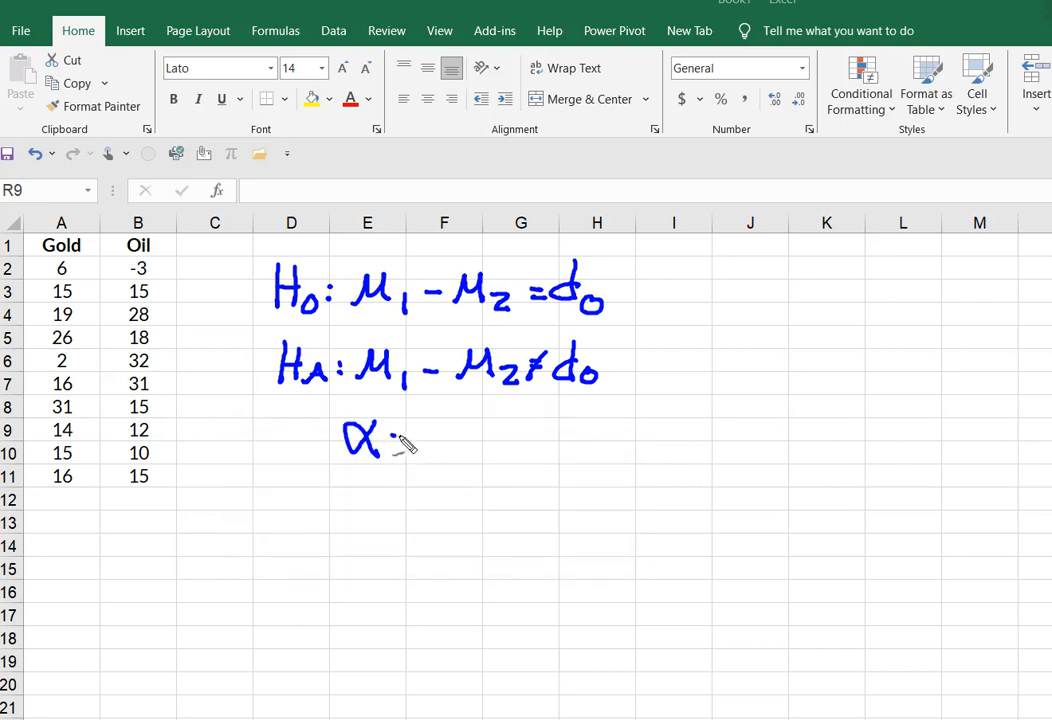
left_click_drag(400, 440, 450, 444)
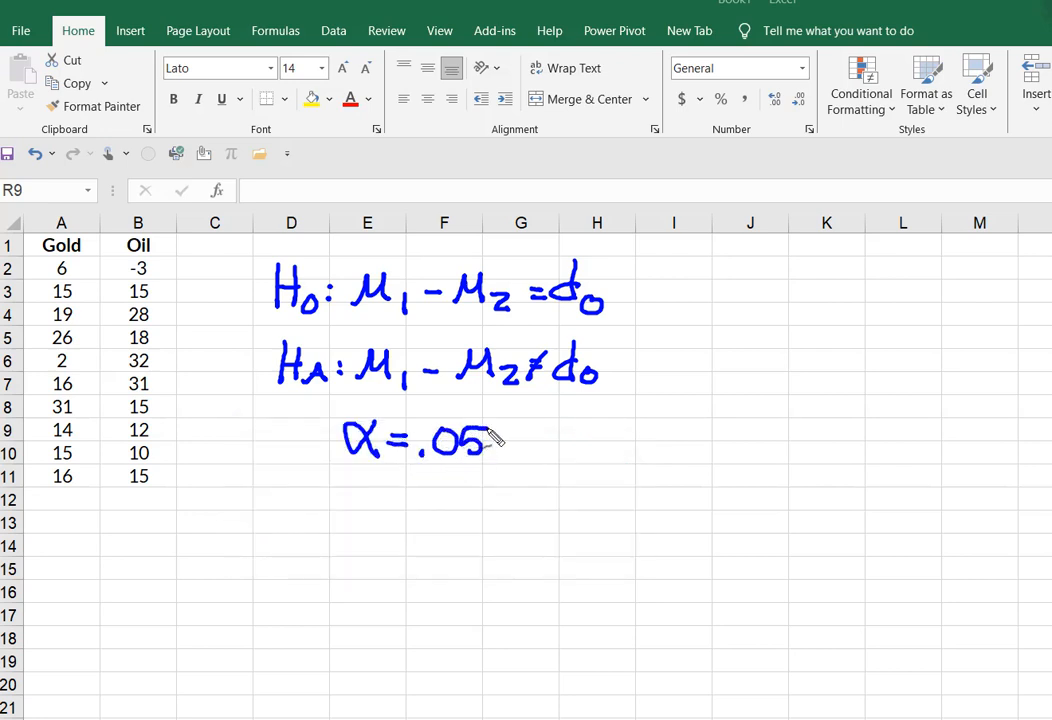
mouse_move(344, 520)
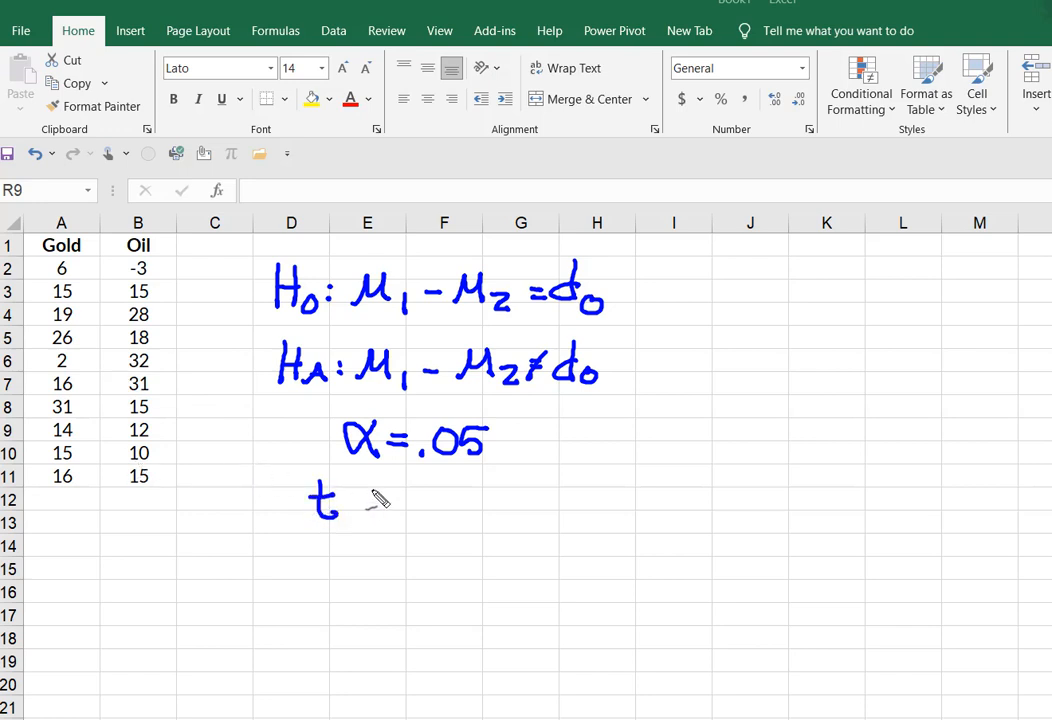
left_click_drag(360, 500, 410, 504)
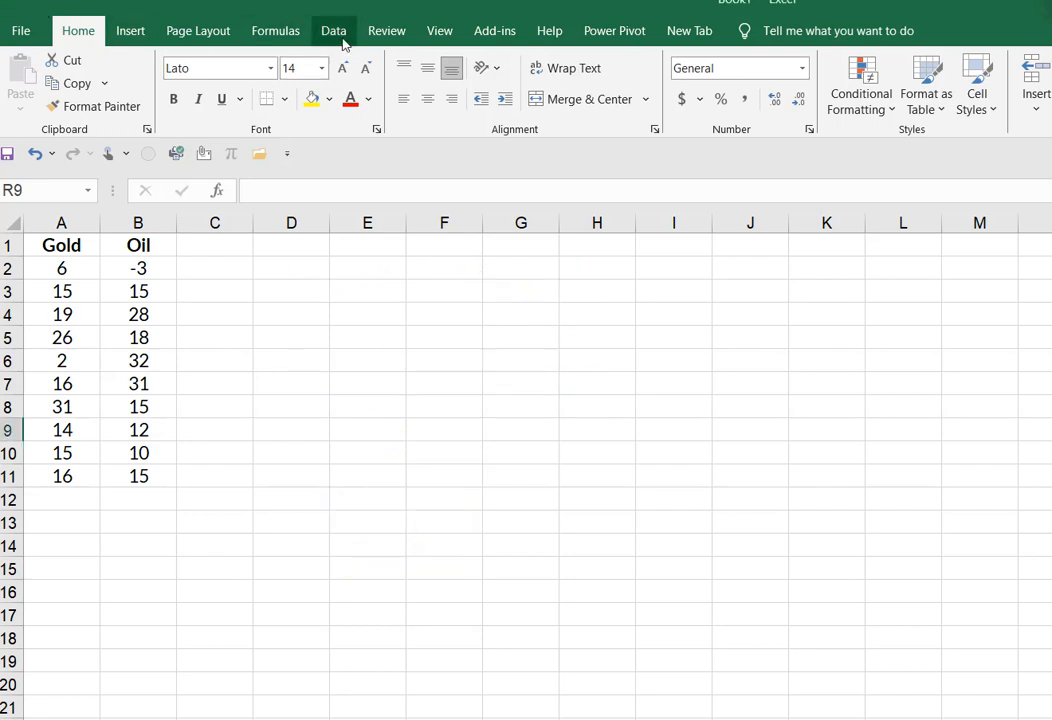
From Data Analysis, launch t-Test: Two-Sample Assuming Unequal Variances.
left_click(332, 30)
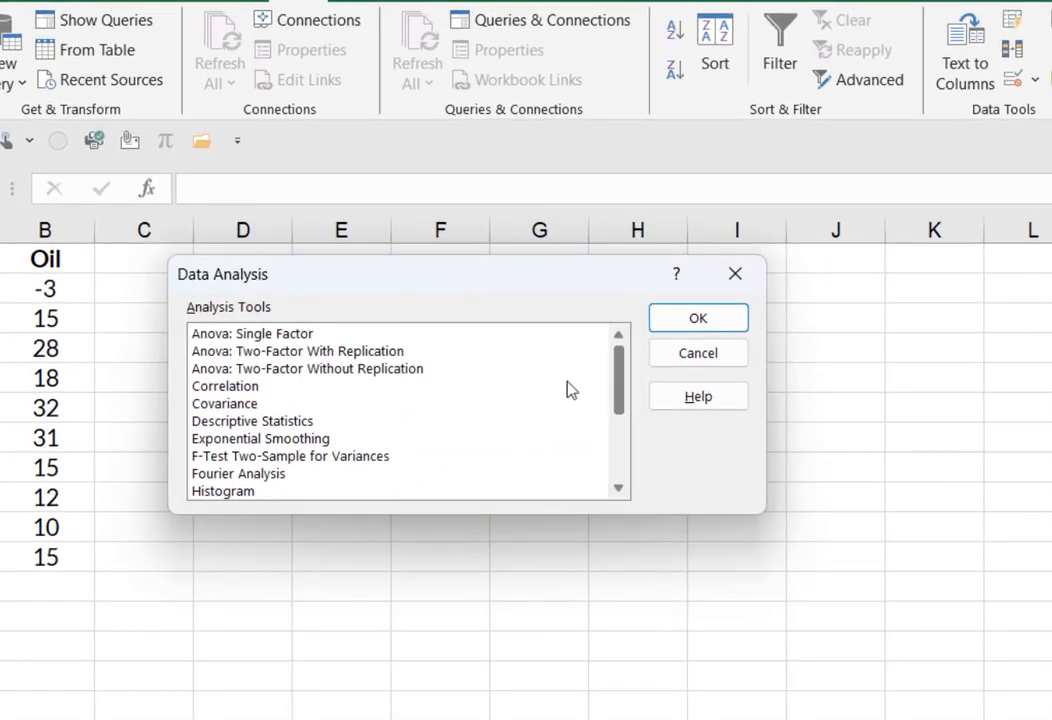
left_click(336, 472)
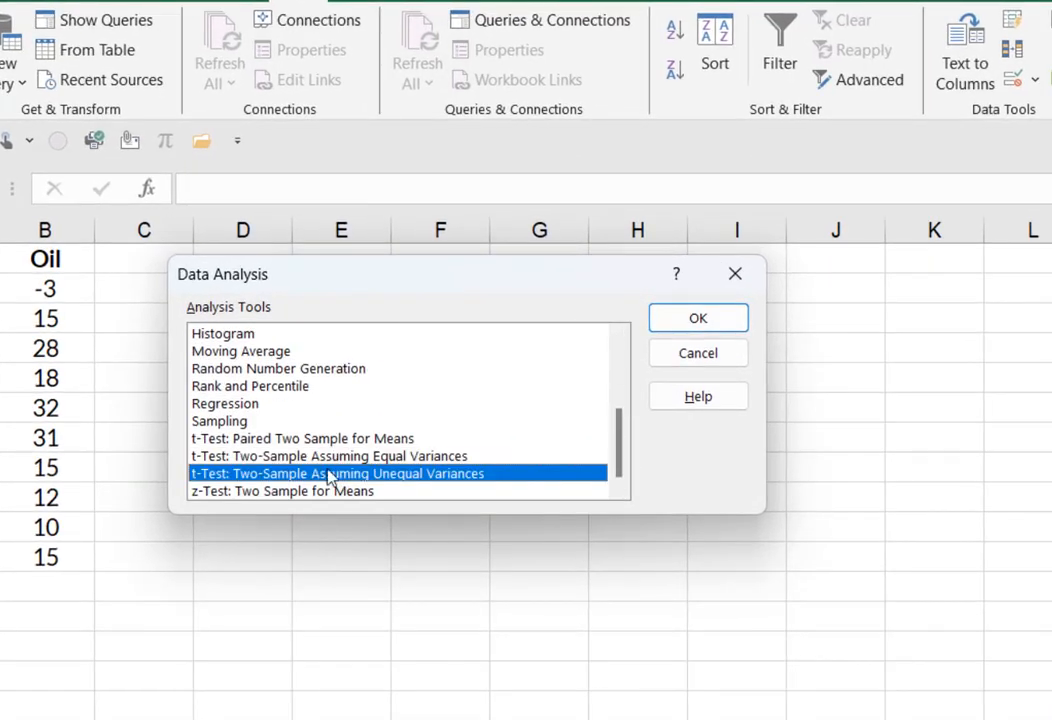
left_click(328, 456)
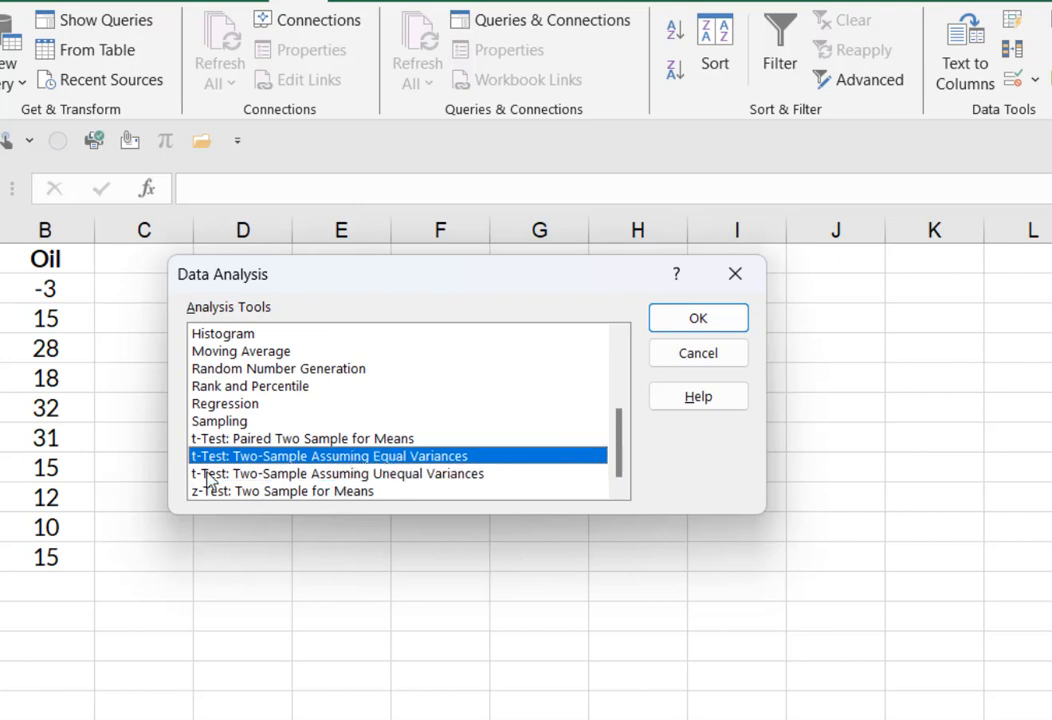
mouse_move(348, 496)
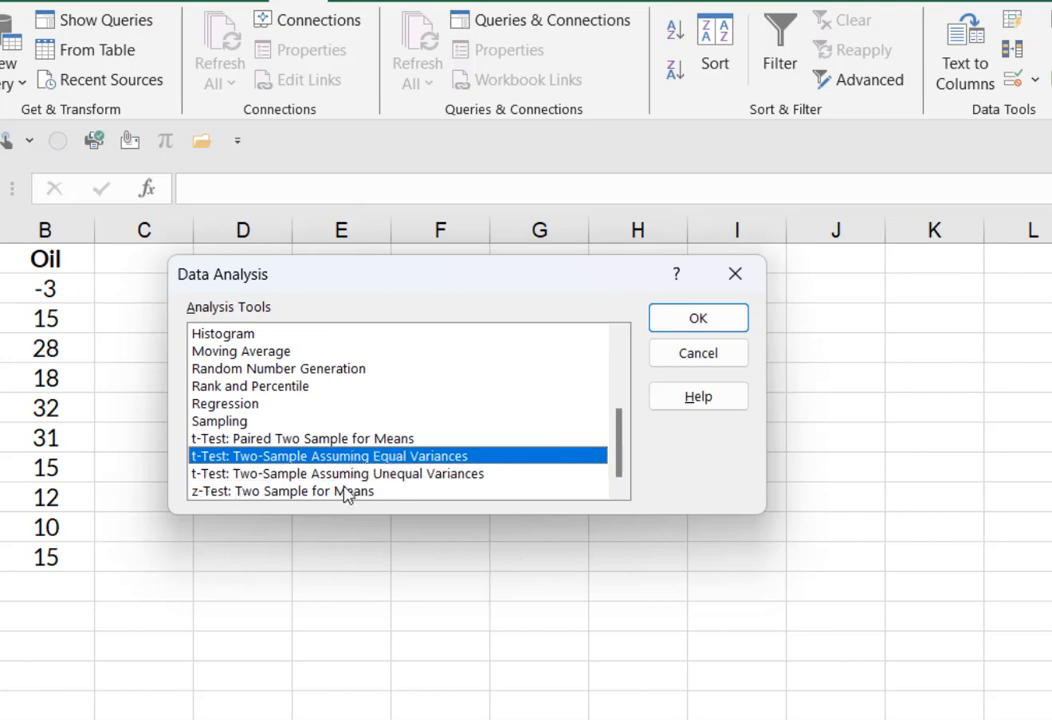
left_click(336, 472)
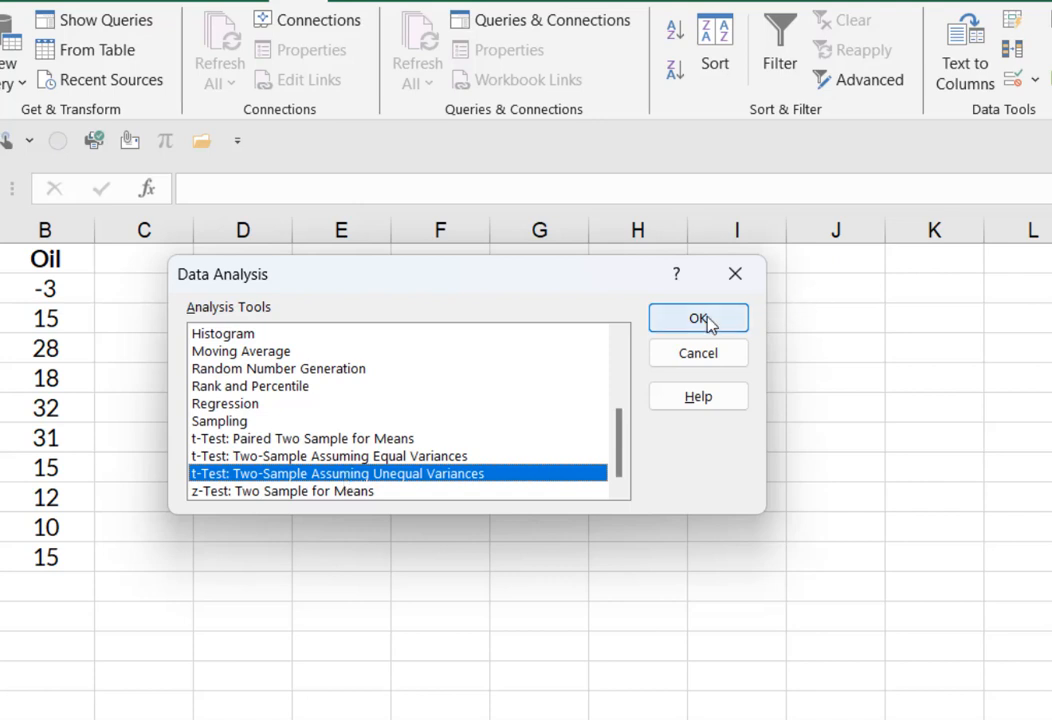
left_click(698, 318)
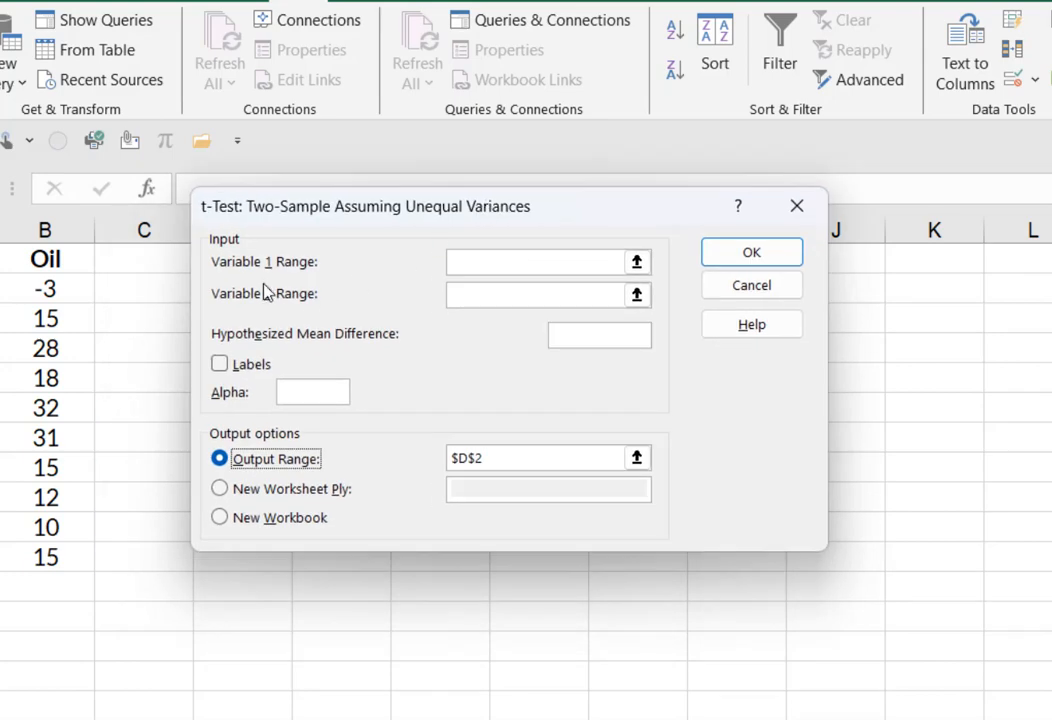
mouse_move(270, 292)
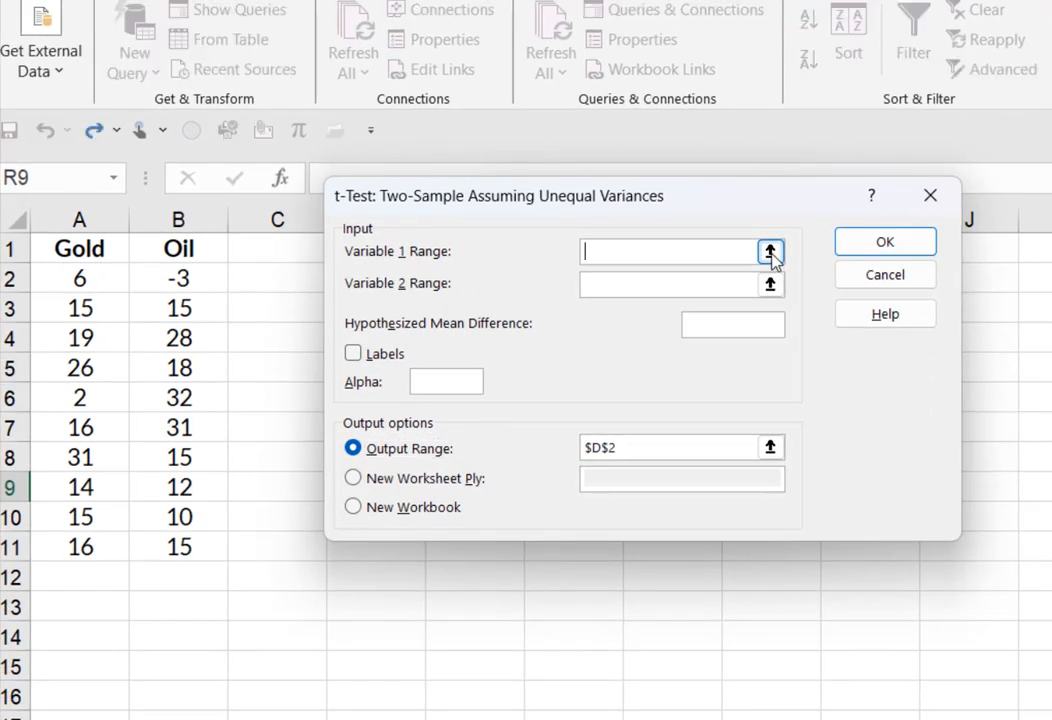
Set Gold as Variable 1, Oil ($B:$B) as Variable 2, mean difference 0, Labels, alpha .05.
left_click(770, 252)
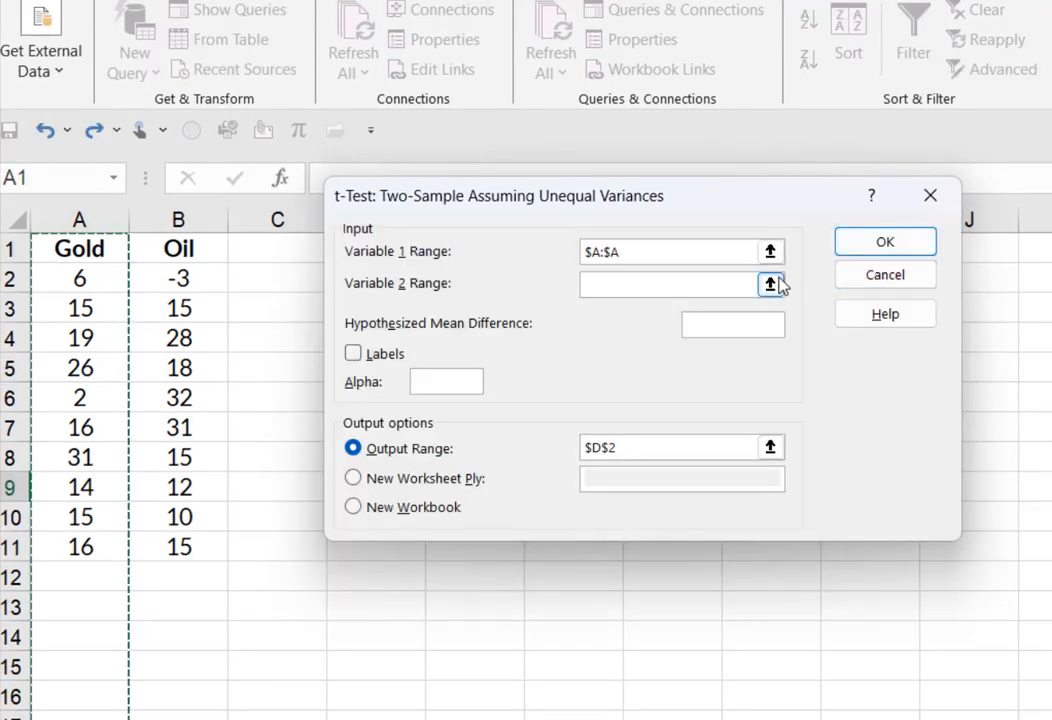
left_click(770, 284)
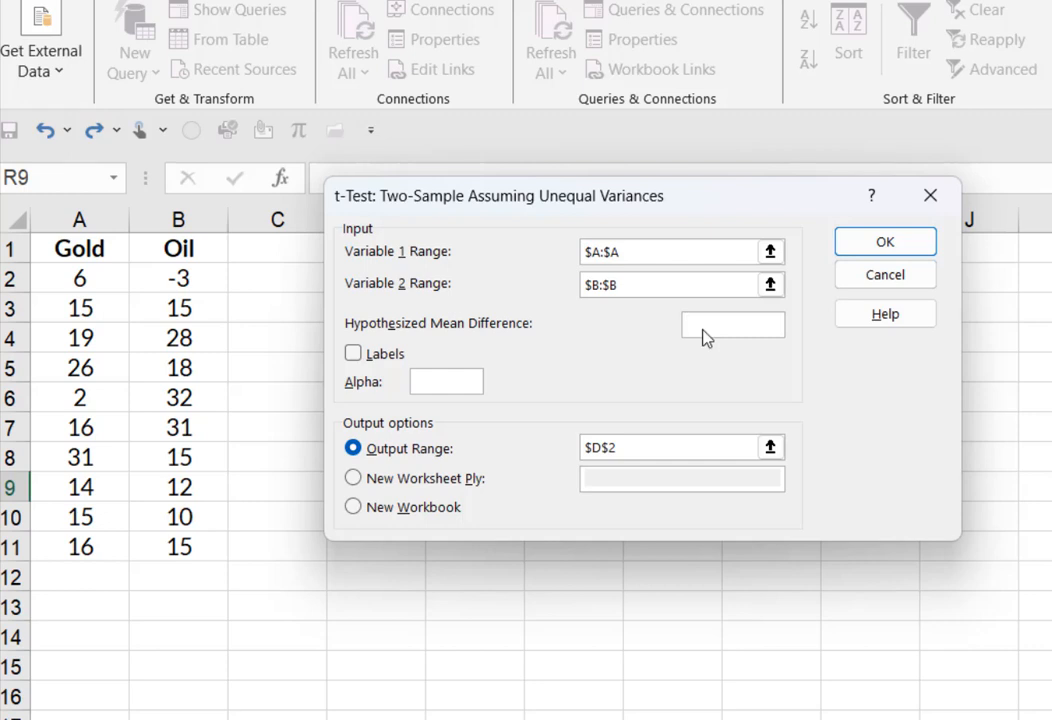
type("0")
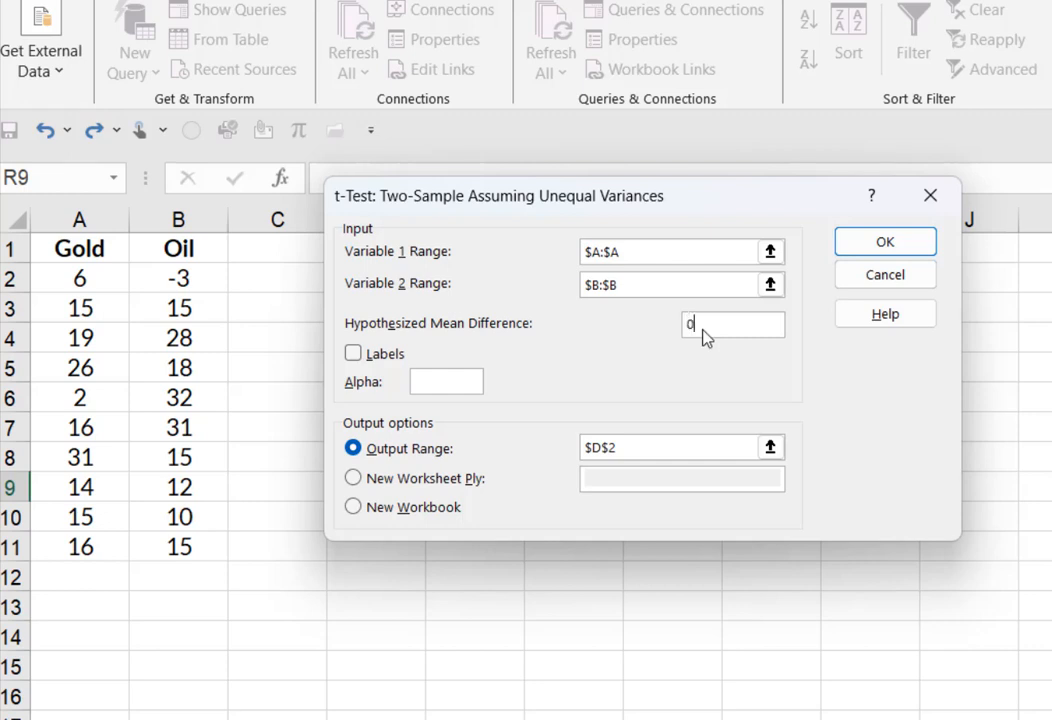
mouse_move(568, 370)
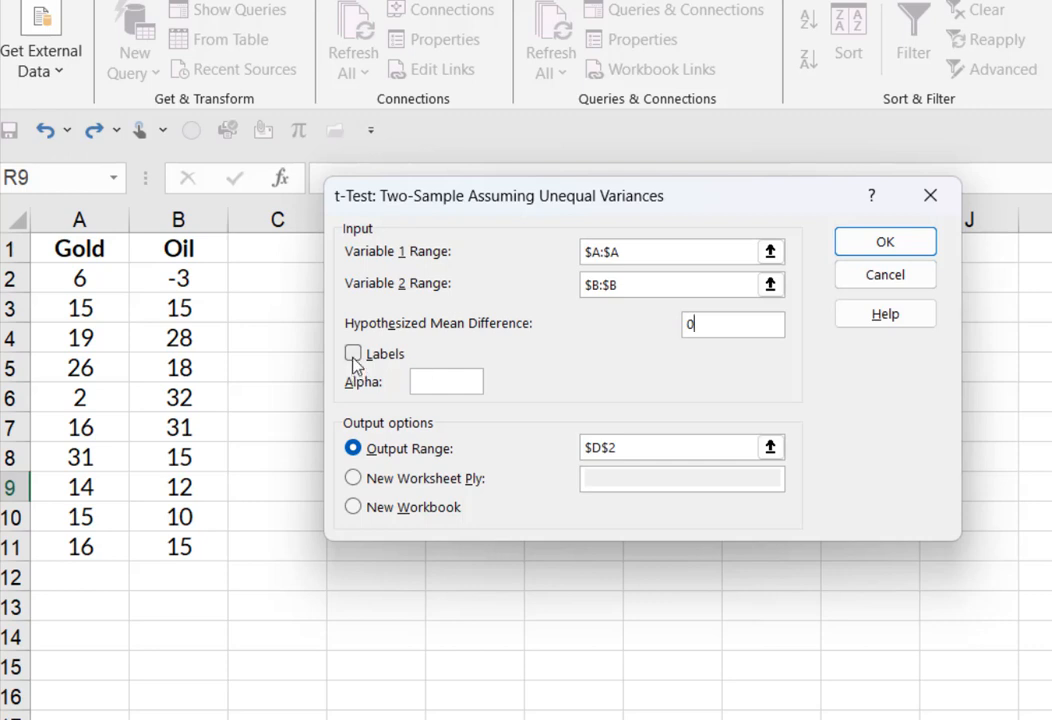
left_click(352, 352)
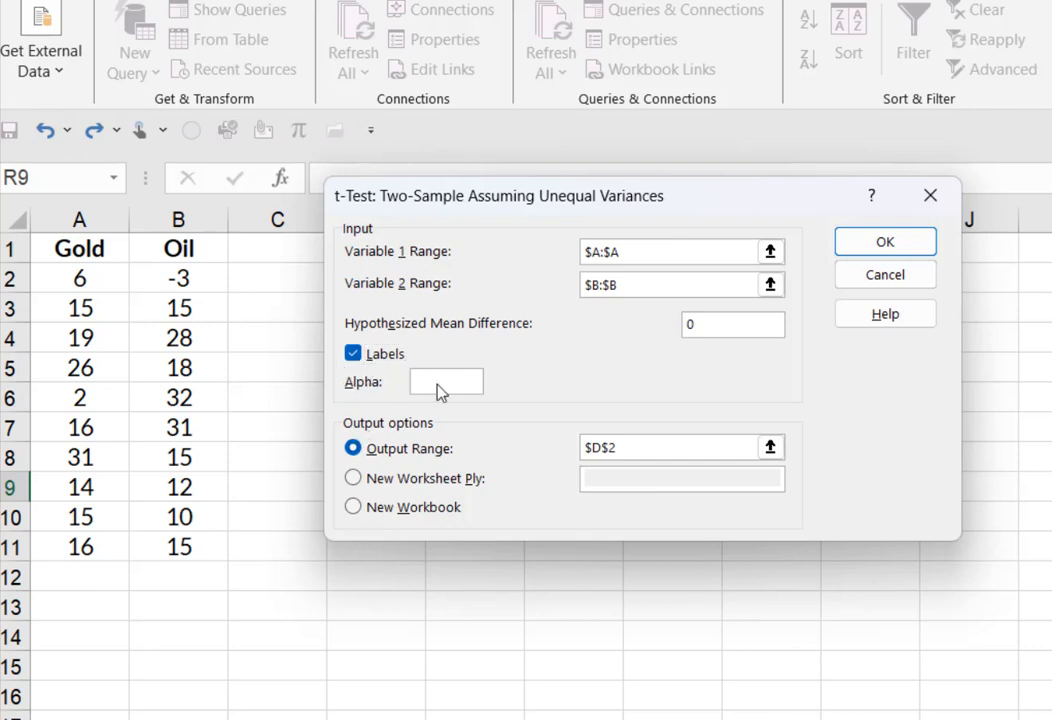
type(".05")
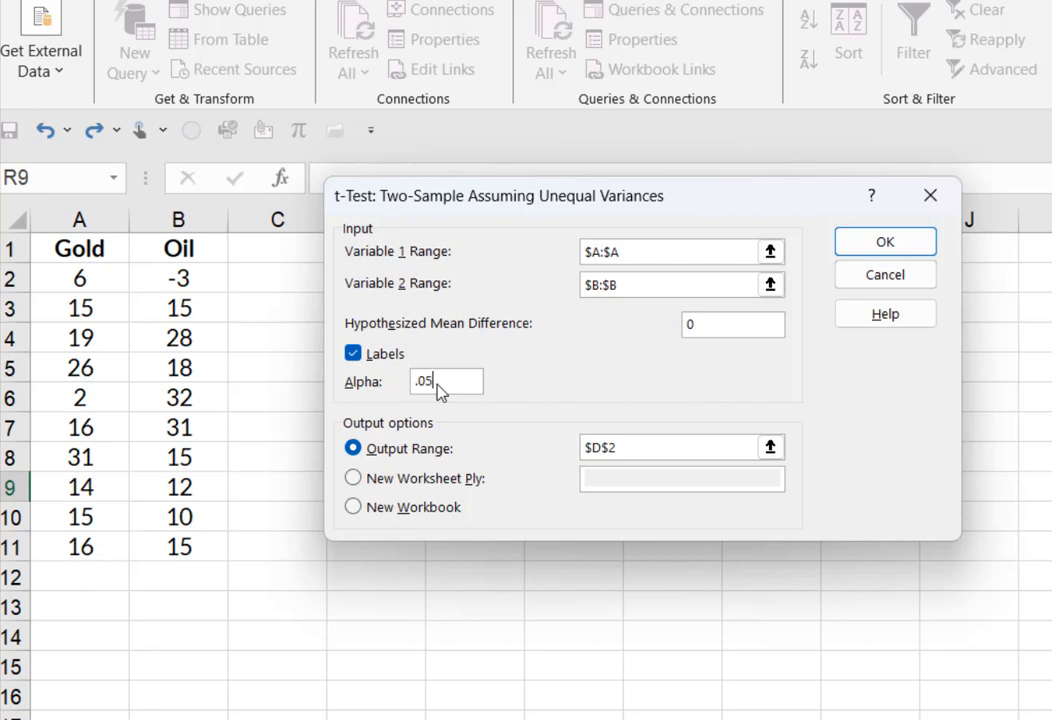
Set the output range to $D$2 and run the t-test to produce the results table.
left_click(680, 448)
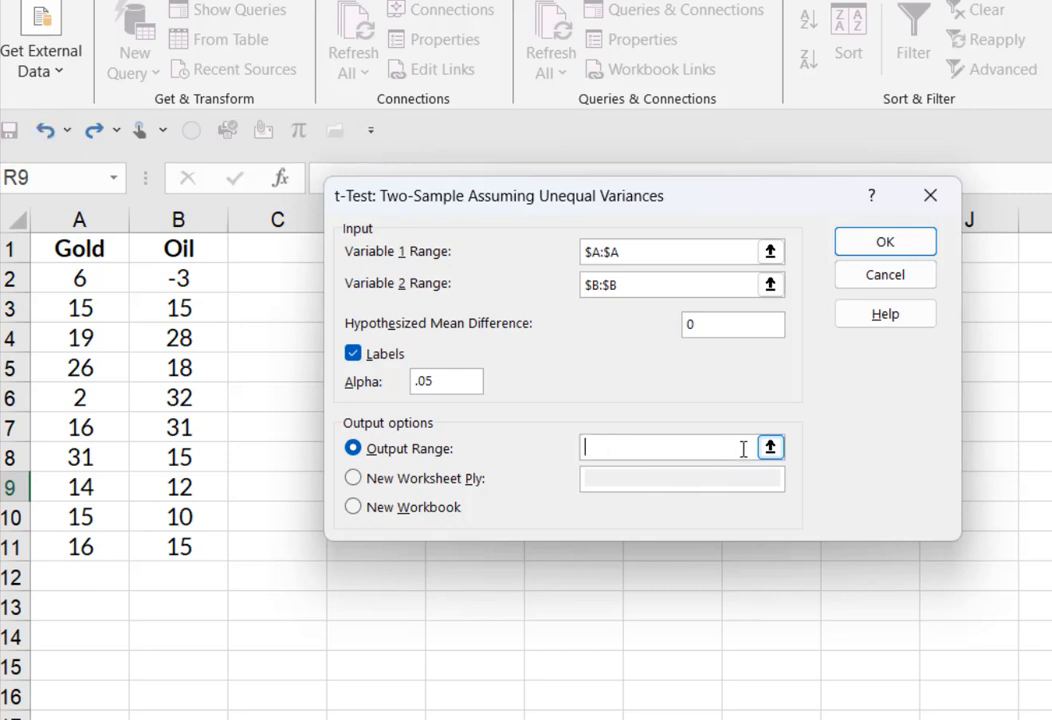
left_click(770, 448)
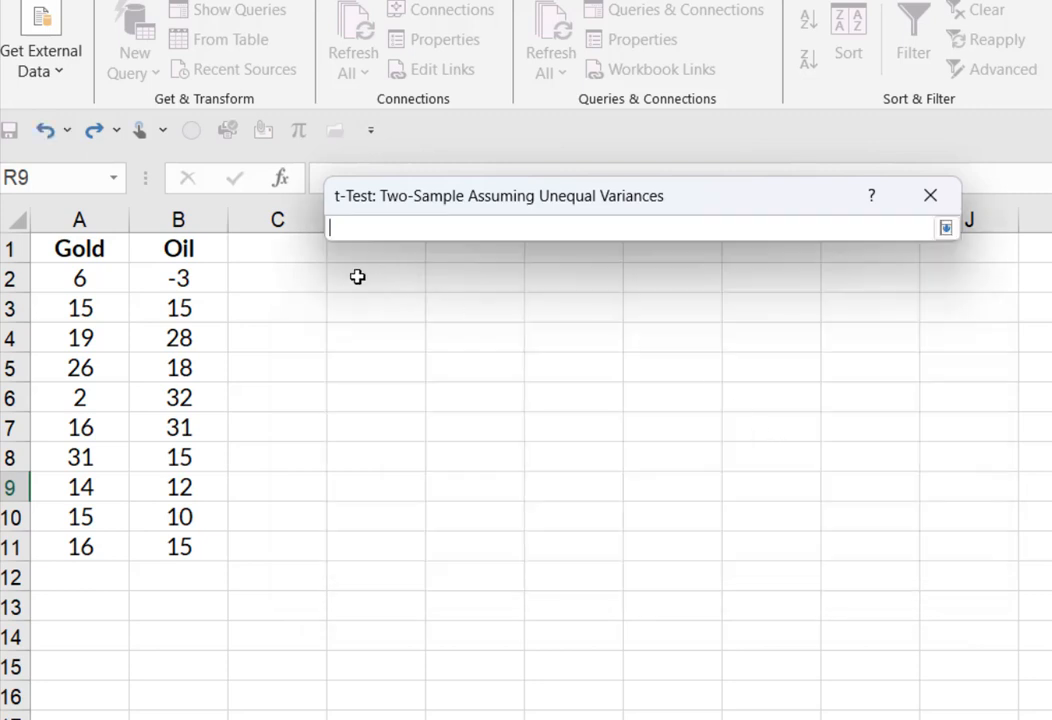
left_click(376, 278)
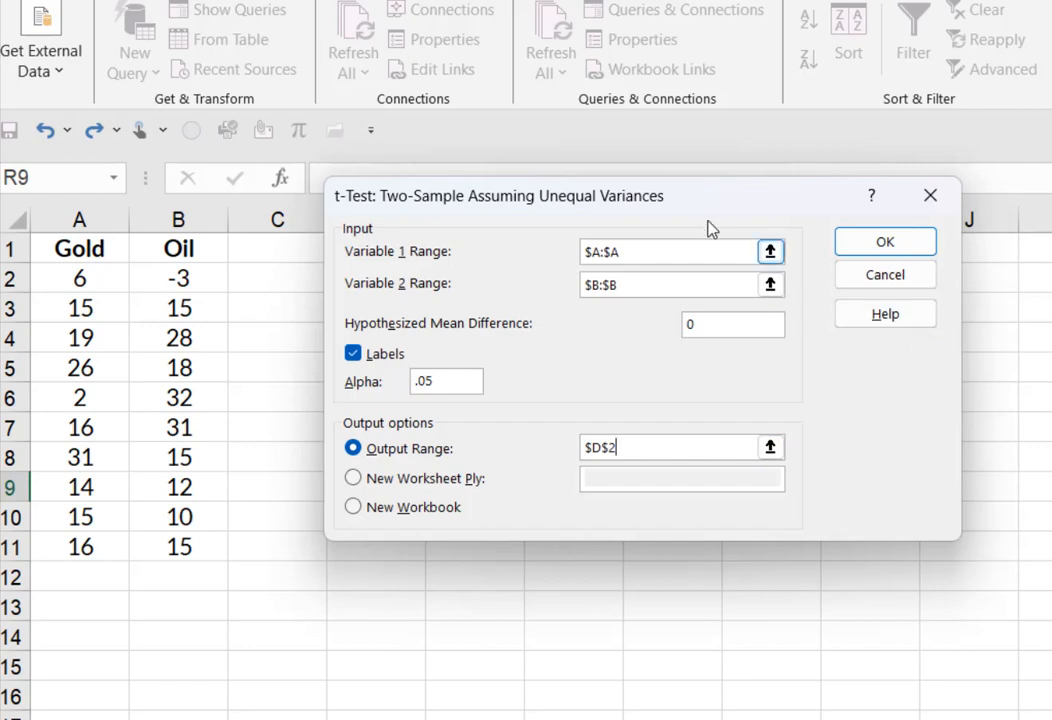
left_click_drag(704, 196, 740, 342)
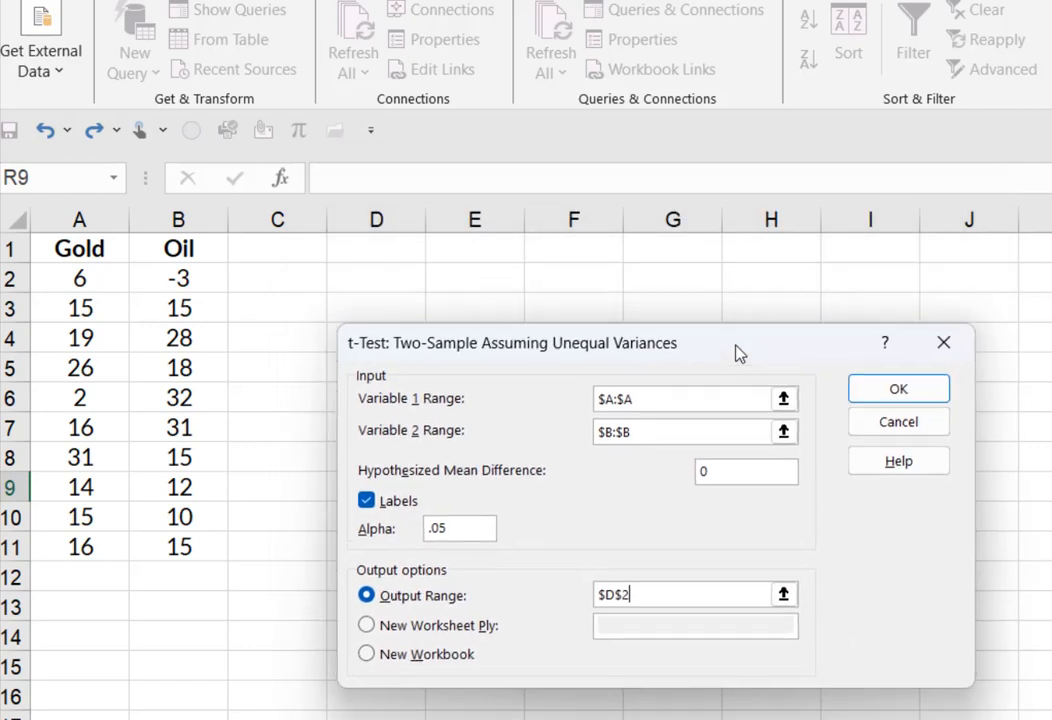
left_click(896, 388)
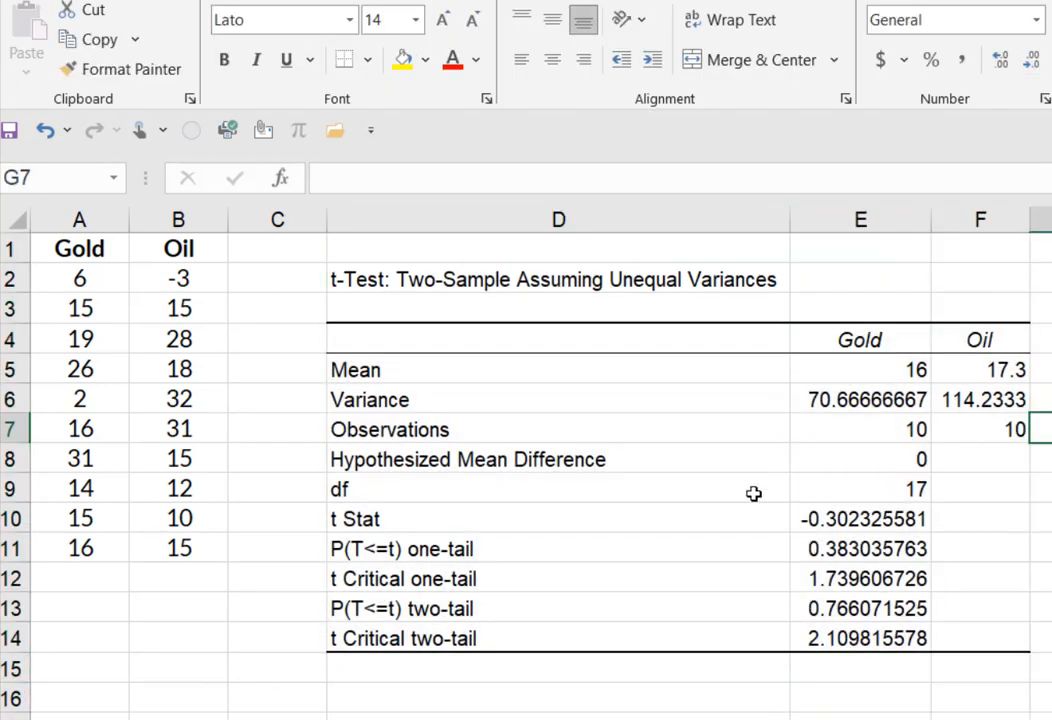
mouse_move(808, 524)
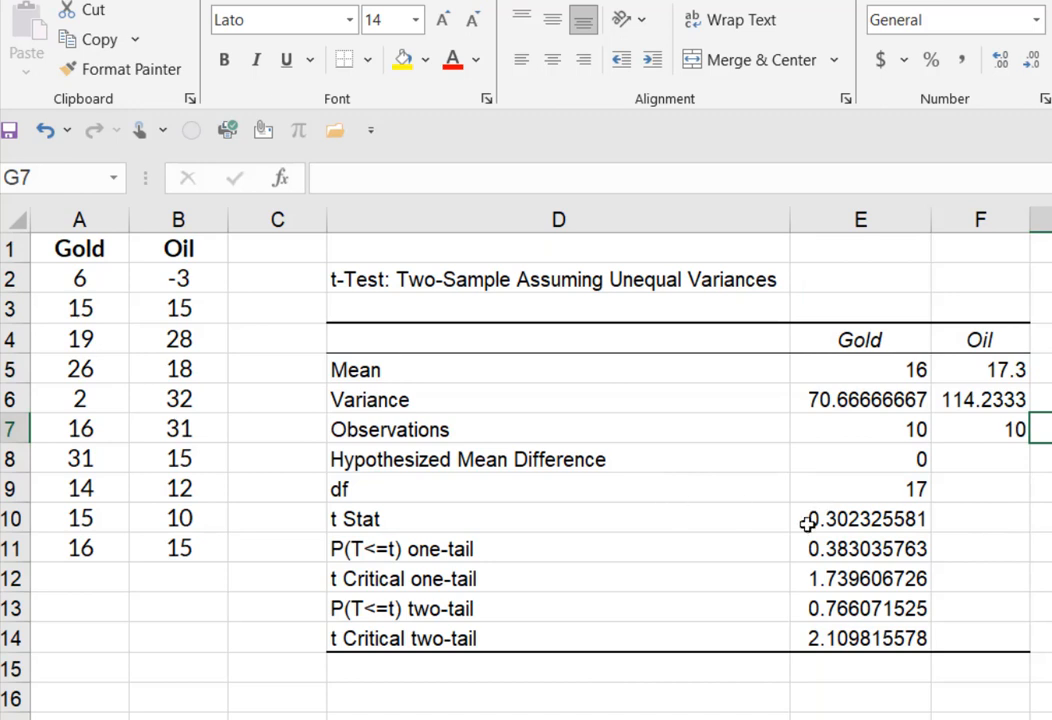
Make the t Stat value -0.3023 bold and select the two-tail p-value.
left_click(862, 518)
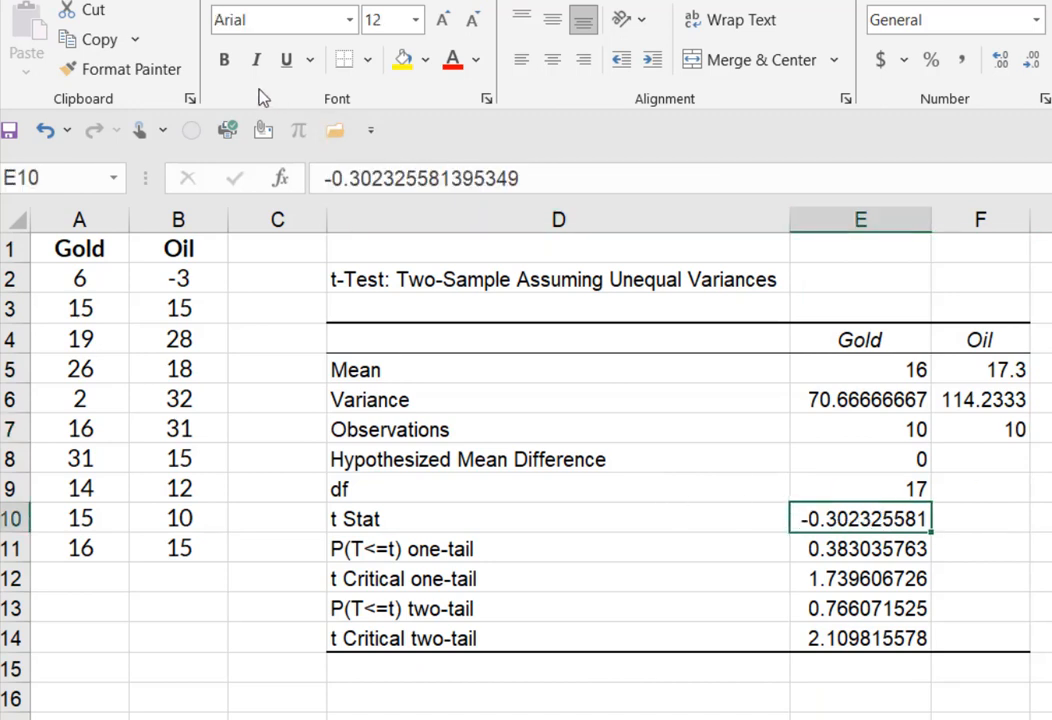
left_click(224, 60)
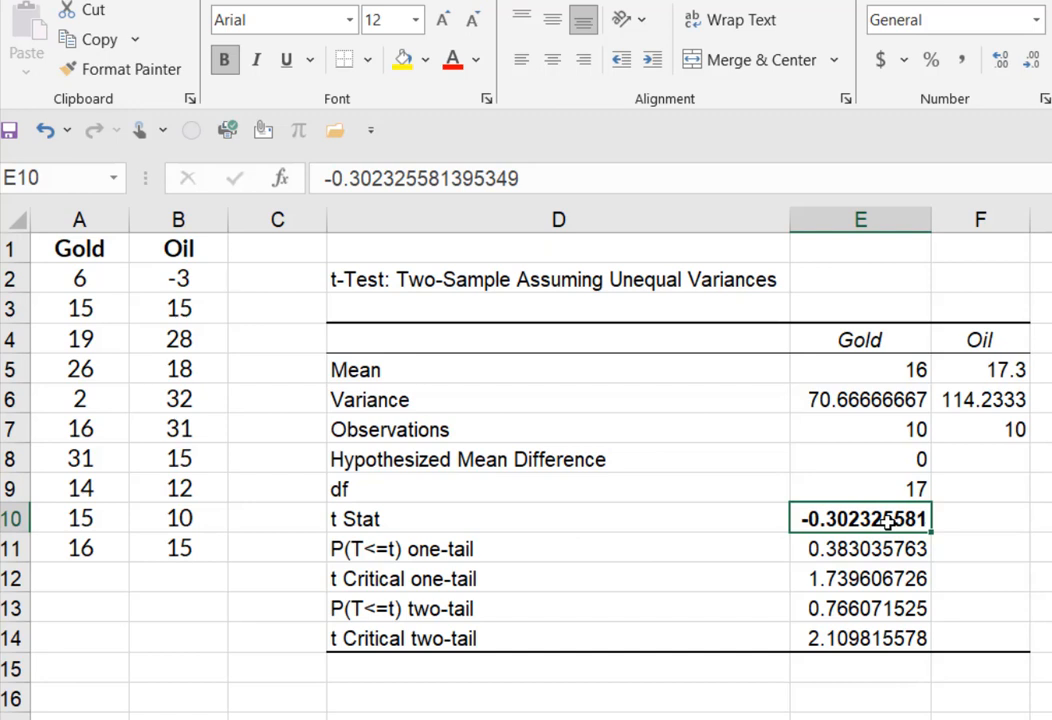
mouse_move(376, 628)
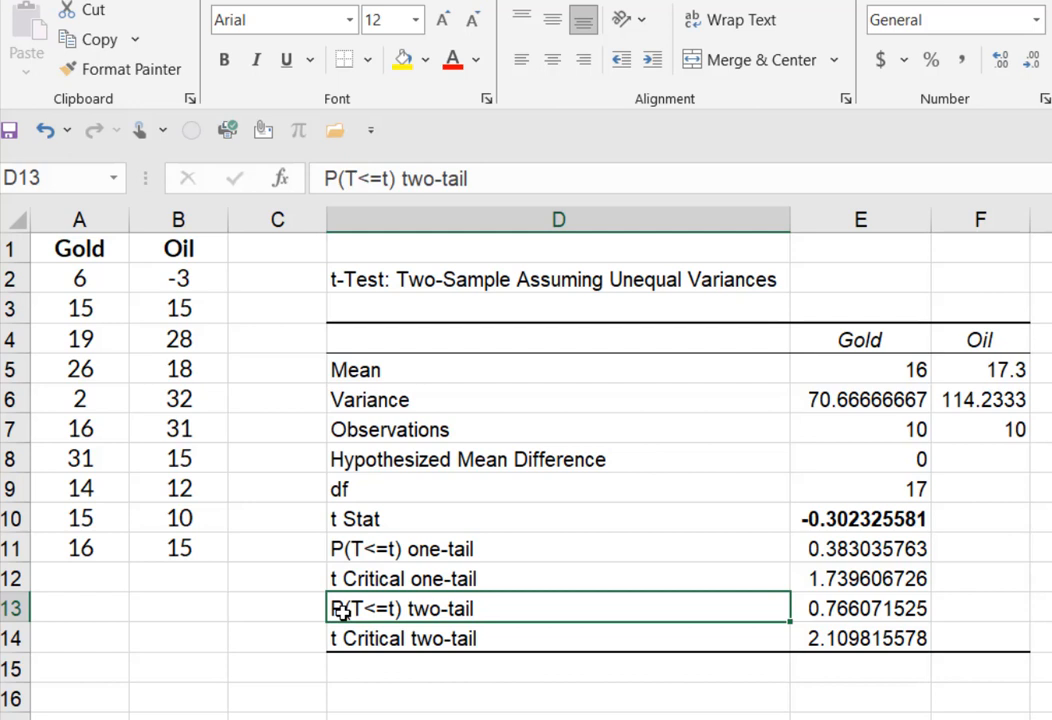
left_click(860, 608)
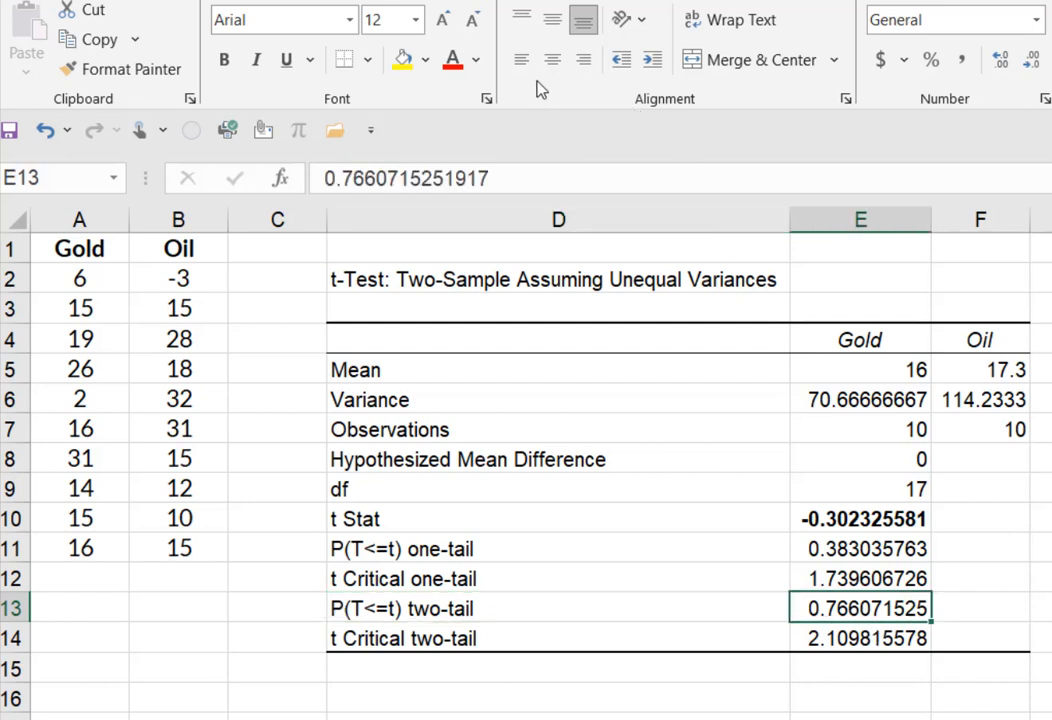